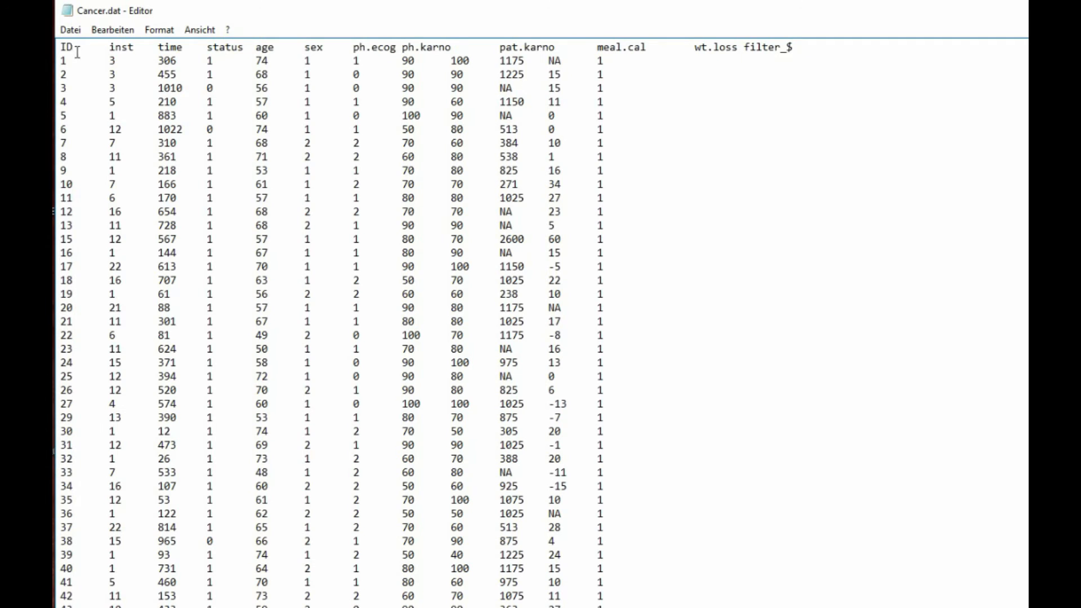
{"action": "mouse_move", "coordinate": [531, 66]}
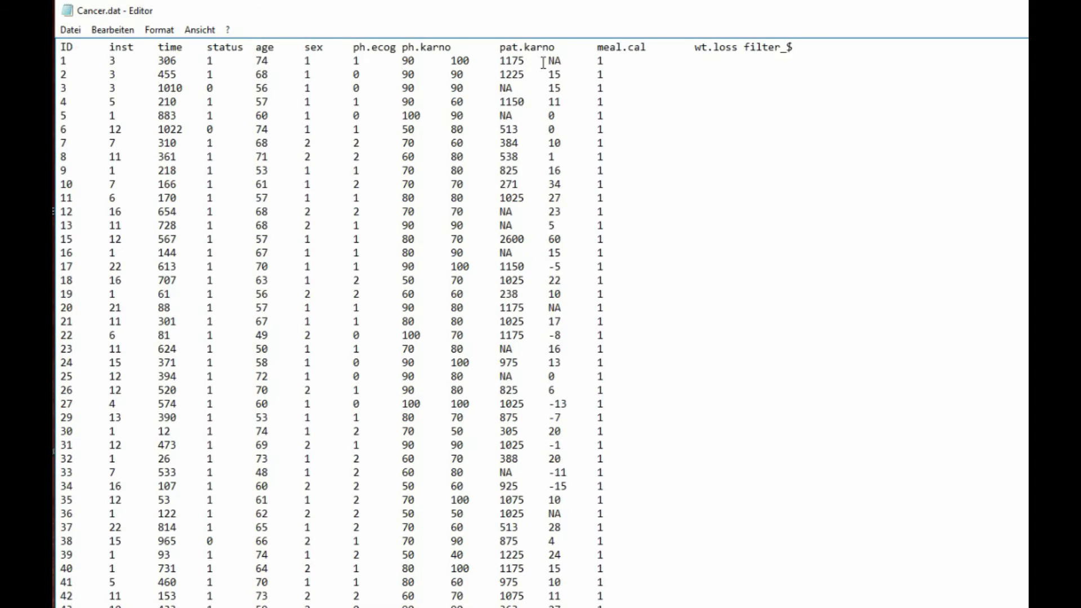
Browse to the ExampleData folder and pick Cancer.dat as the file to upload.
{"action": "double_click", "coordinate": [557, 48]}
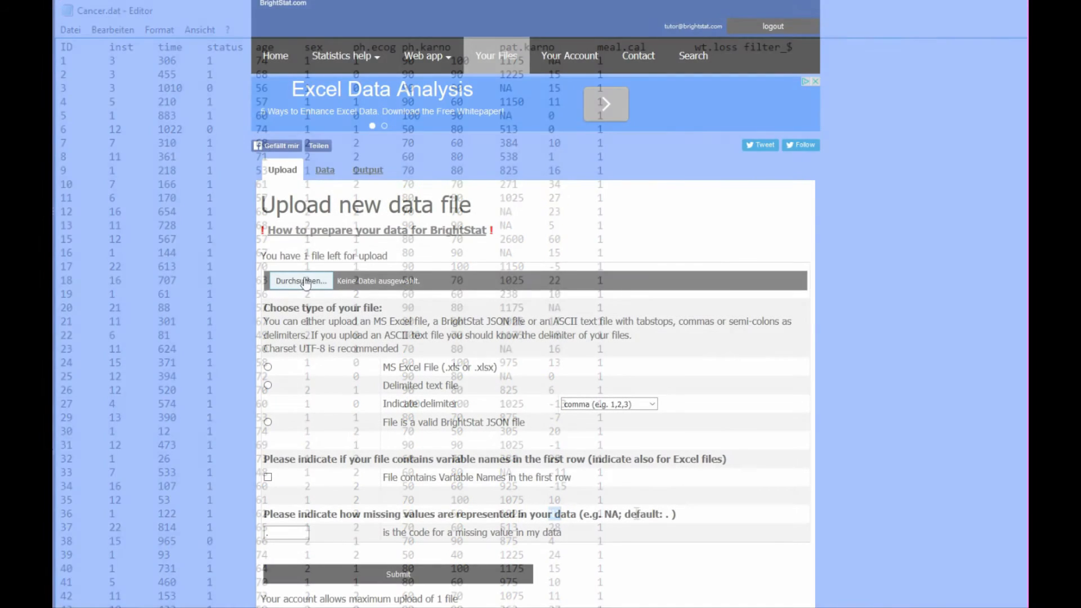
{"action": "left_click", "coordinate": [301, 281]}
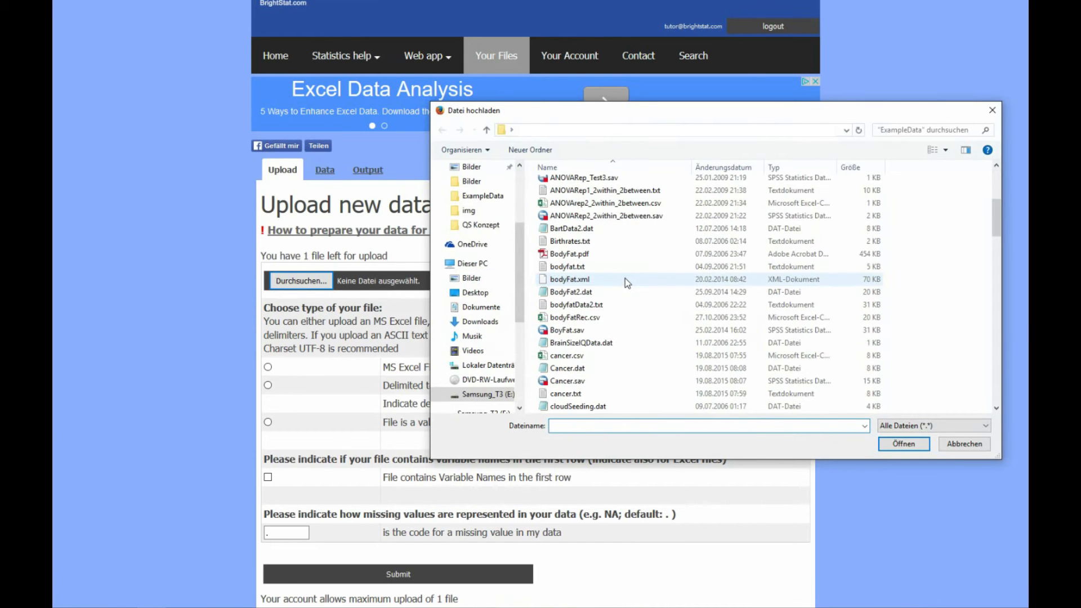
{"action": "left_click", "coordinate": [566, 292]}
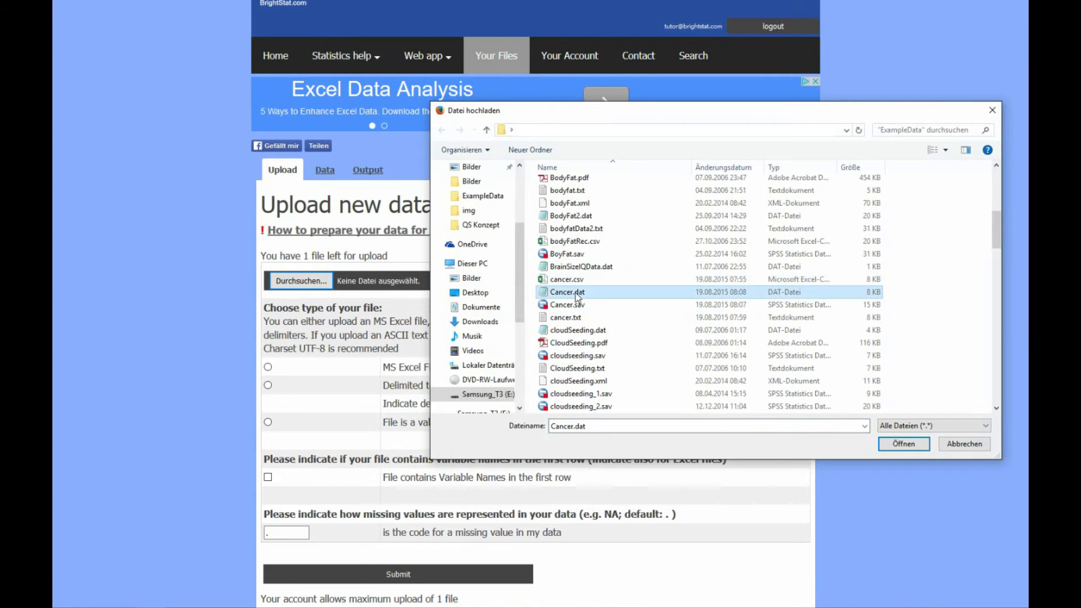
{"action": "left_click", "coordinate": [903, 444]}
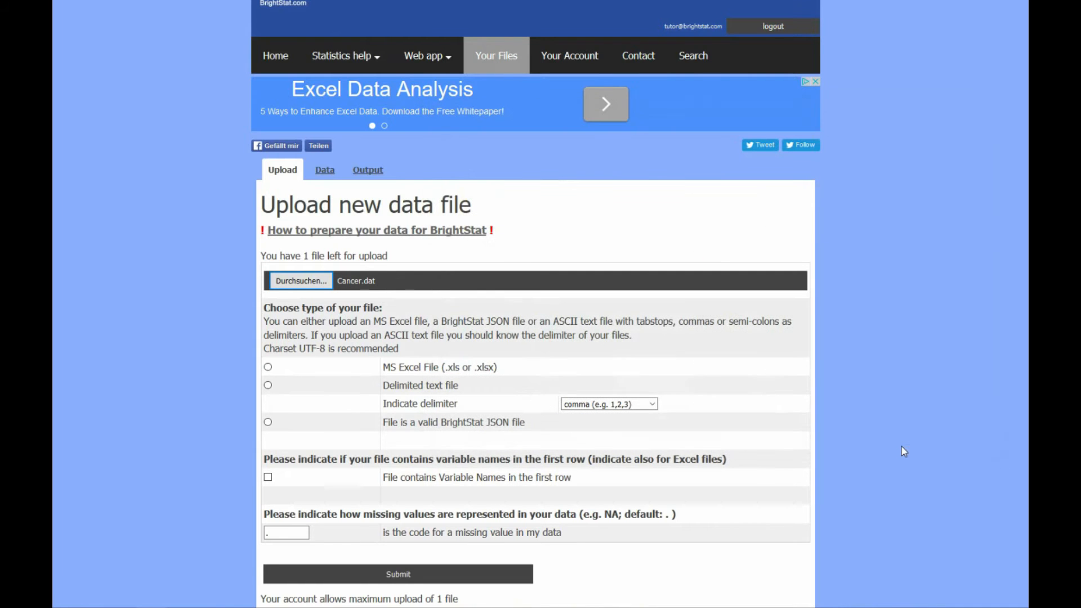
Mark the file as tab-delimited text with variable names in row one and NA for missing values.
{"action": "left_click", "coordinate": [268, 385]}
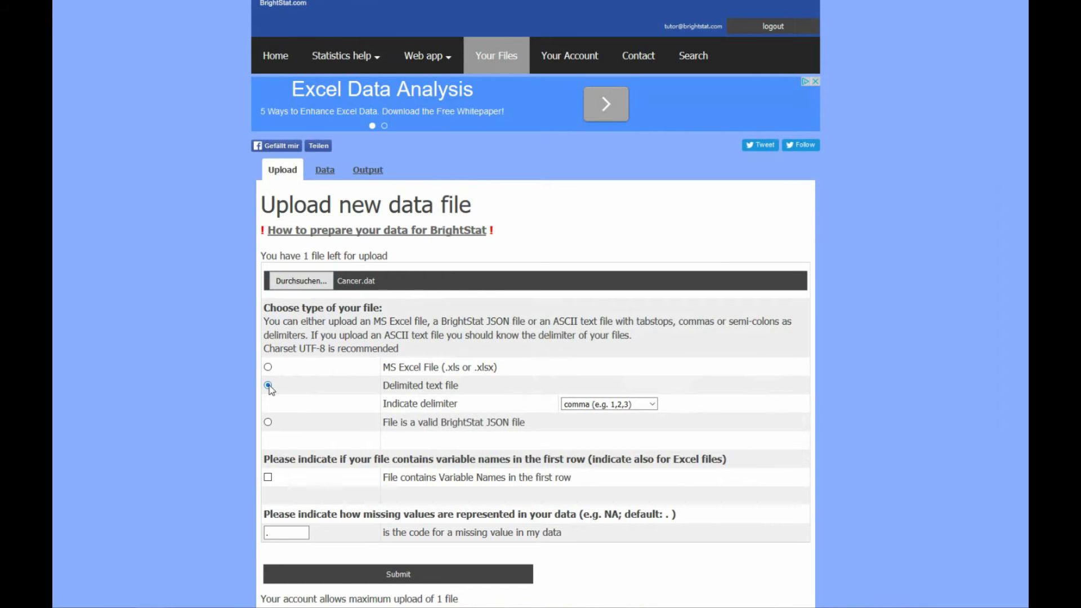
{"action": "left_click", "coordinate": [608, 403]}
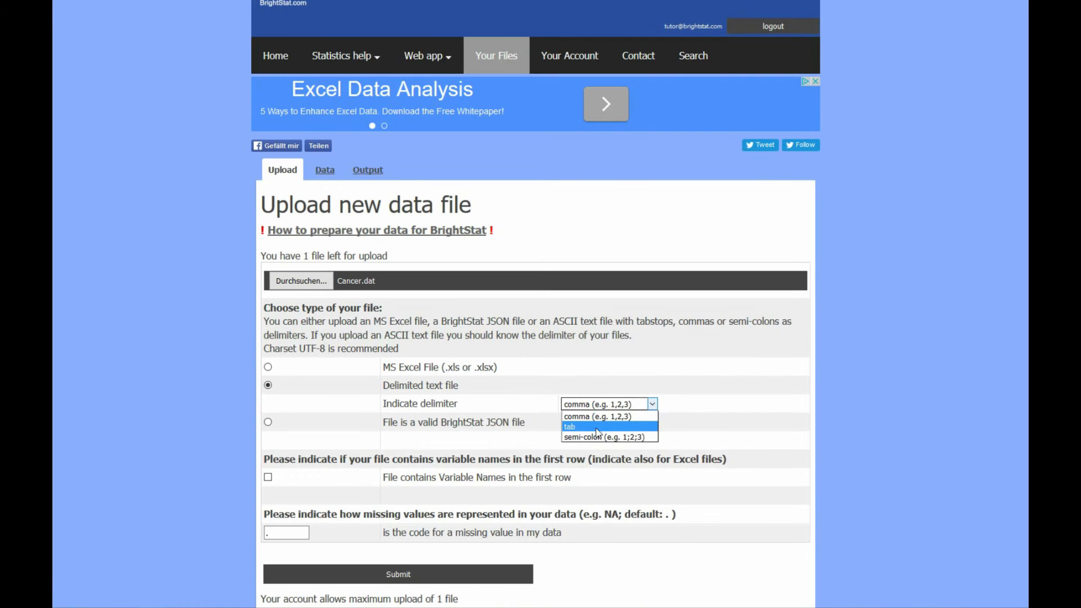
{"action": "left_click", "coordinate": [581, 427]}
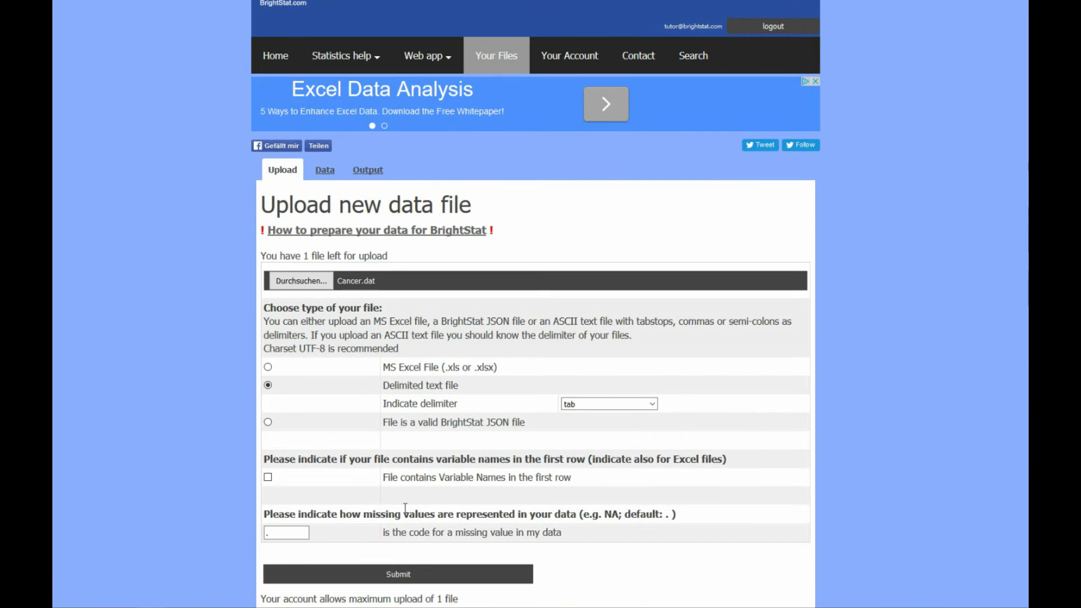
{"action": "left_click", "coordinate": [268, 478]}
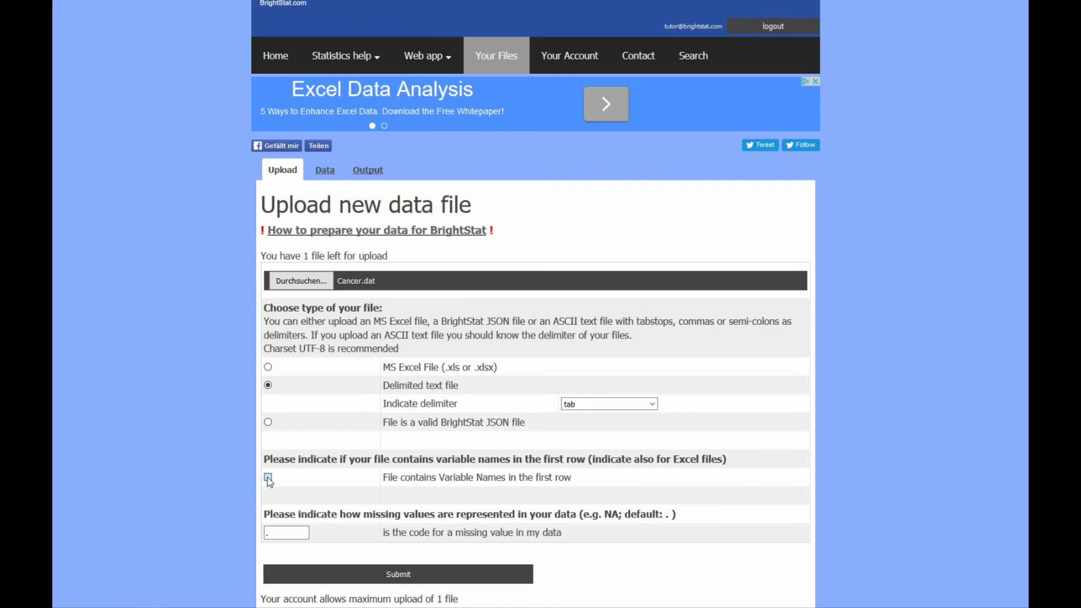
{"action": "left_click", "coordinate": [267, 478]}
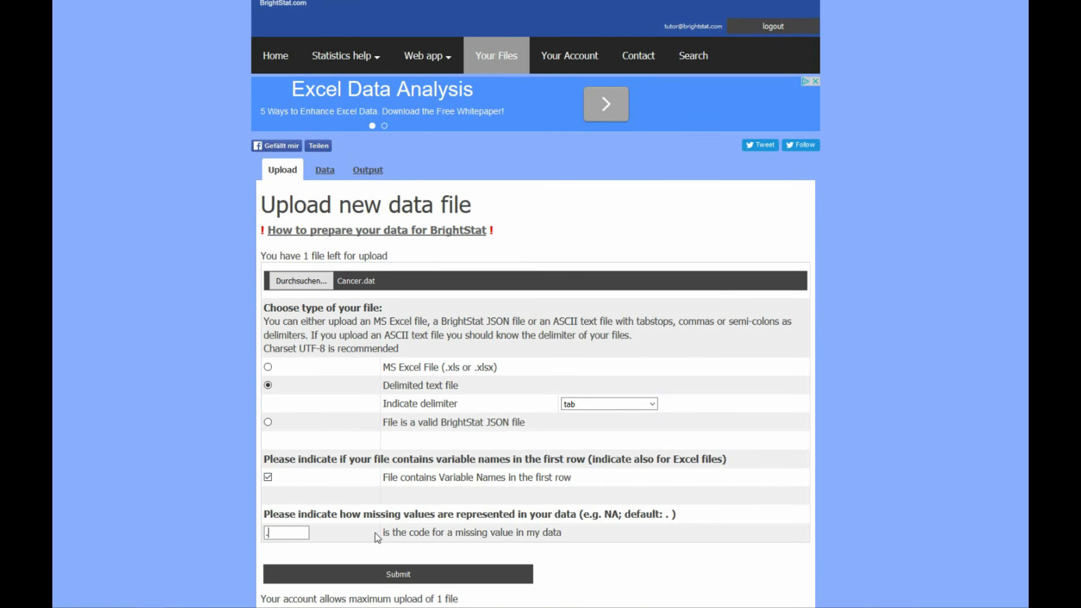
{"action": "type", "text": "NA"}
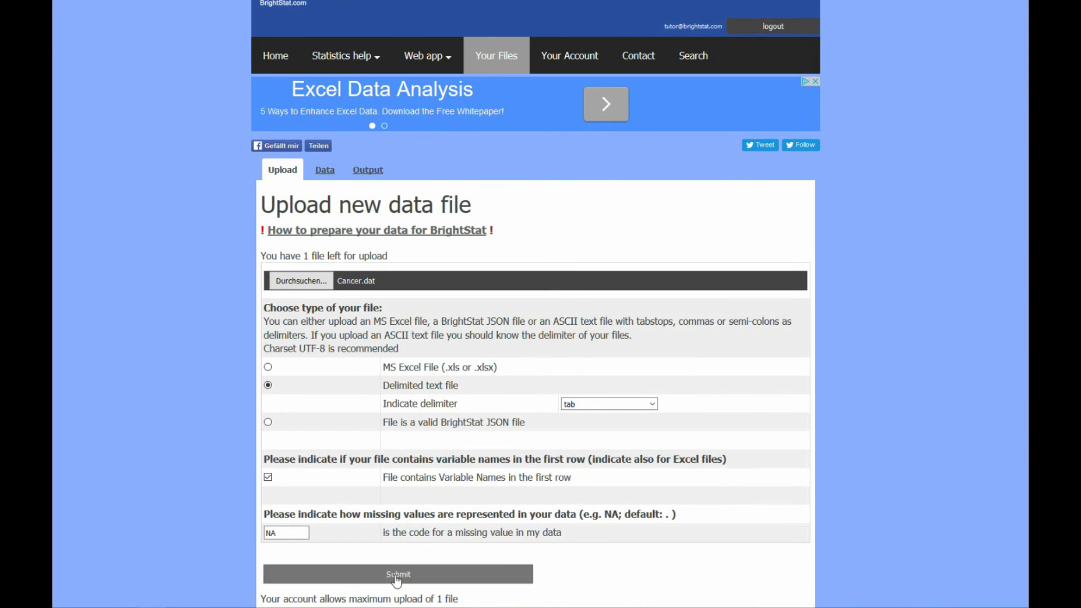
Submit the upload and view Your Data Files, where Cancer now appears.
{"action": "left_click", "coordinate": [396, 575]}
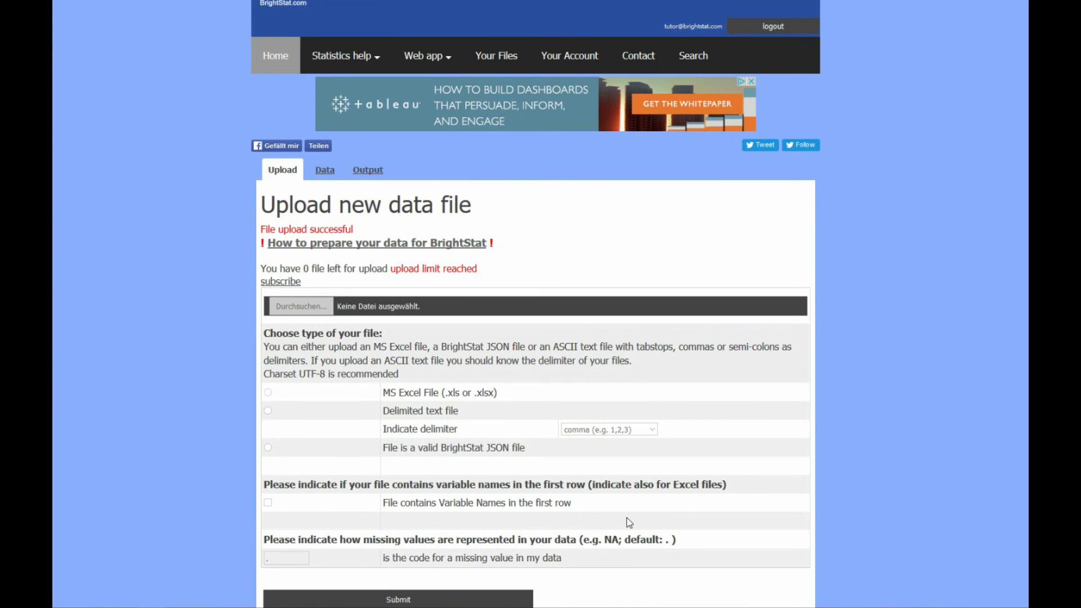
{"action": "mouse_move", "coordinate": [329, 172]}
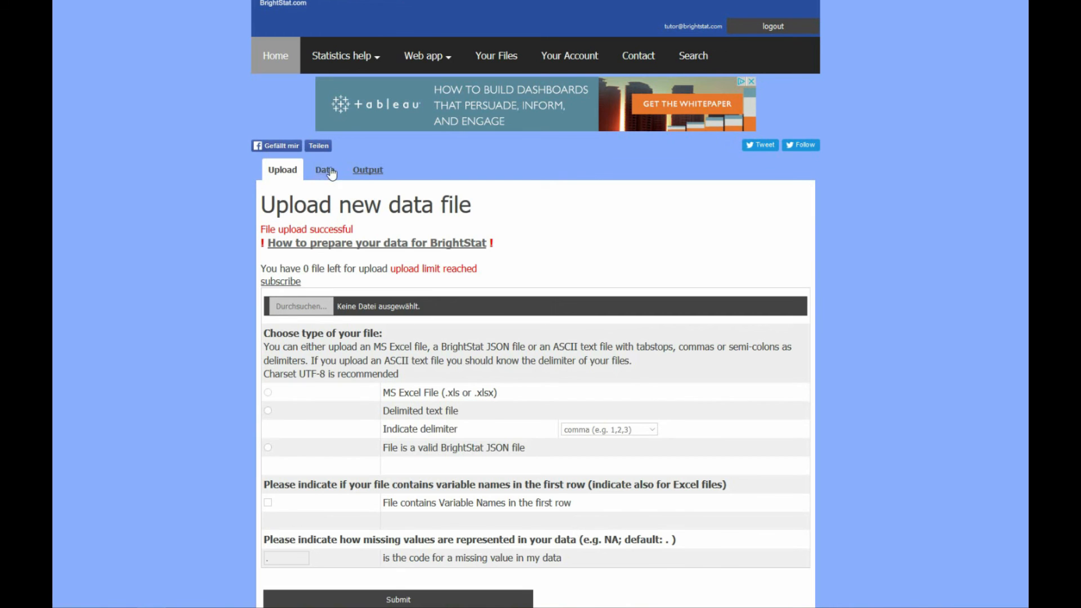
{"action": "left_click", "coordinate": [323, 169]}
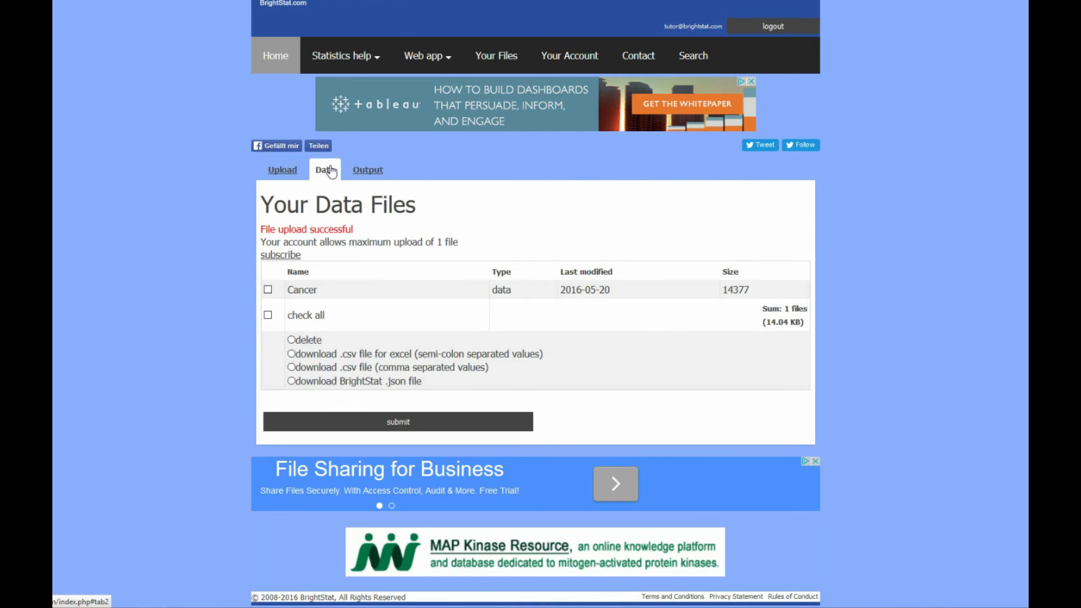